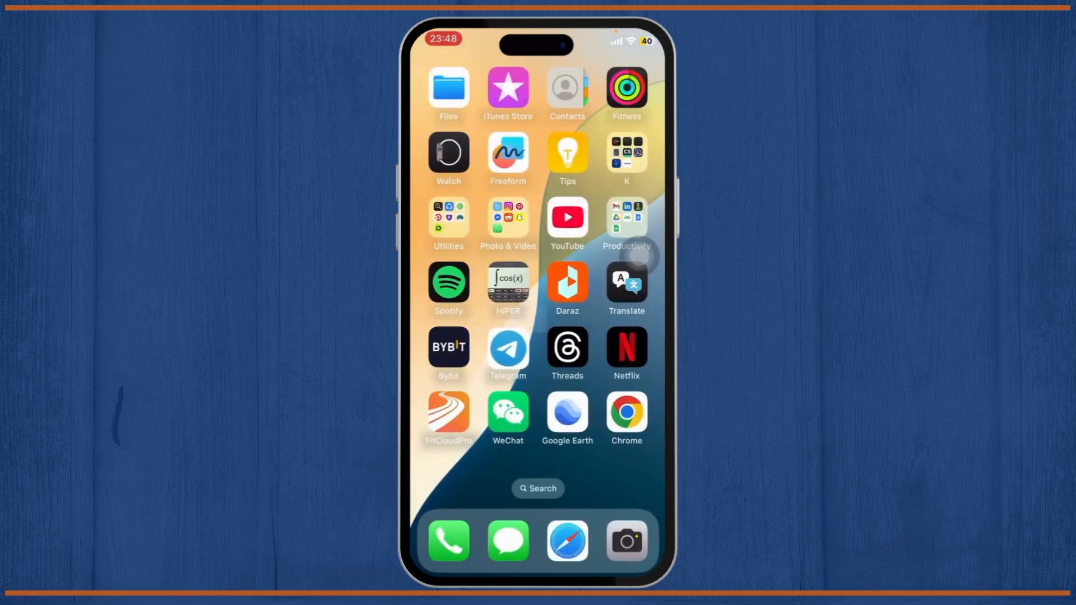
Step: Launch Telegram from the home screen and show the Chats list
left_click(508, 349)
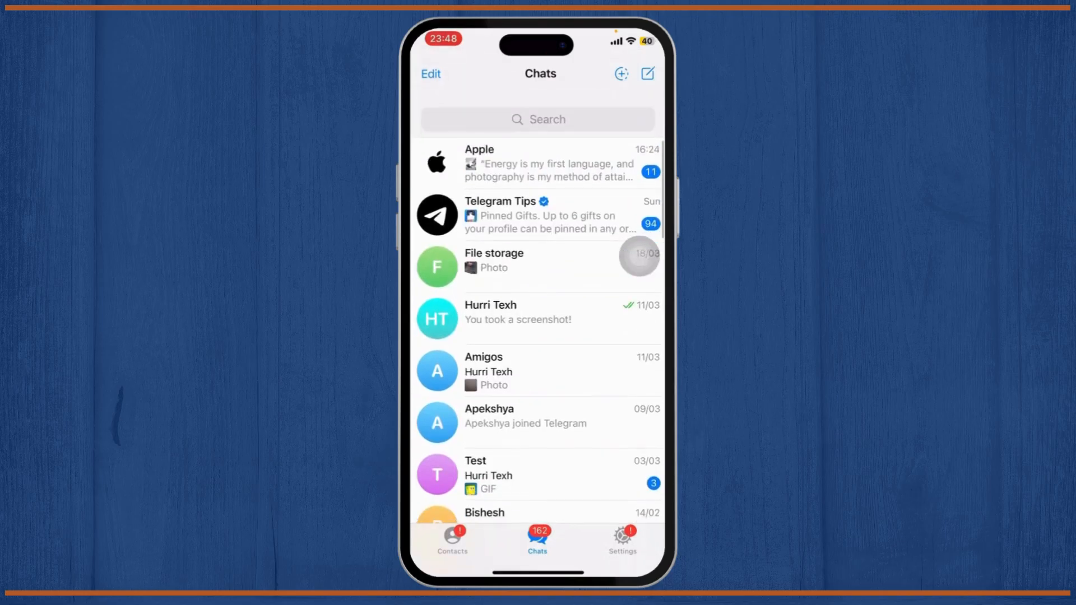
scroll("up", 3)
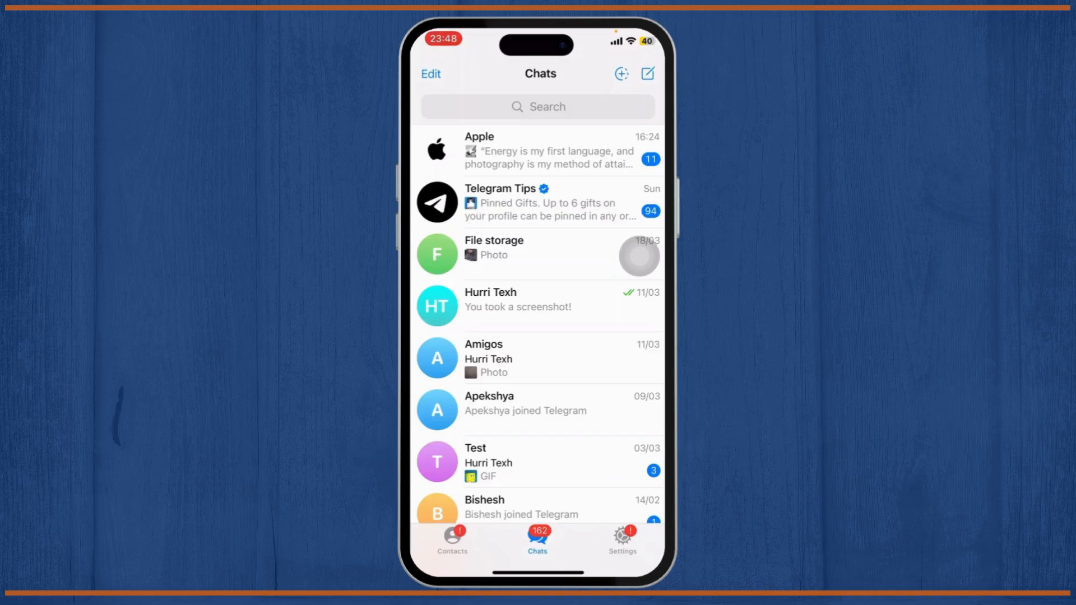
Step: Go to Settings and enter the Data and Storage page
left_click(621, 541)
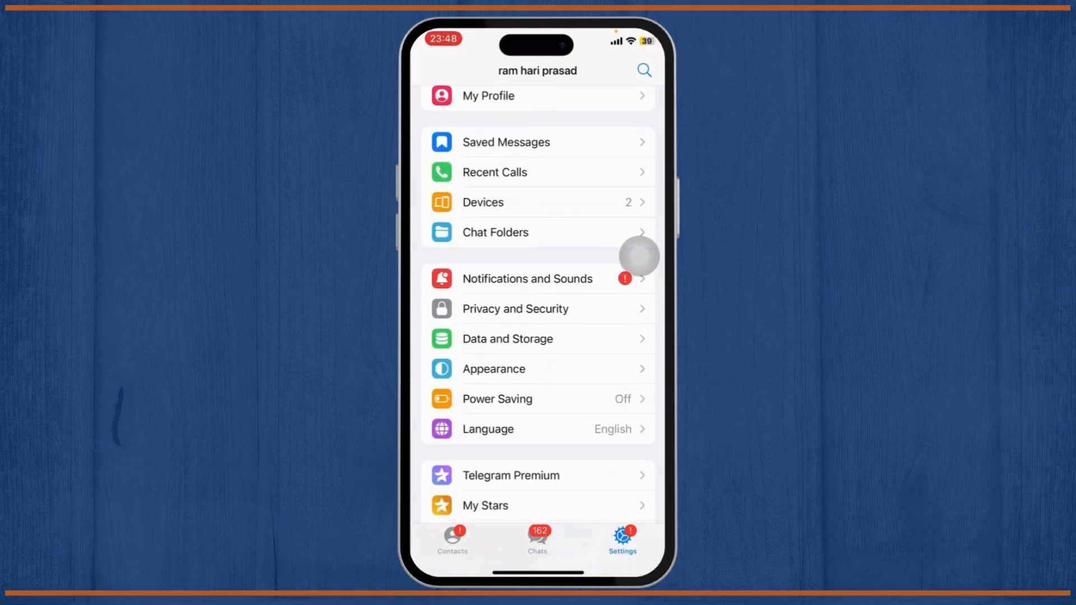
left_click(507, 338)
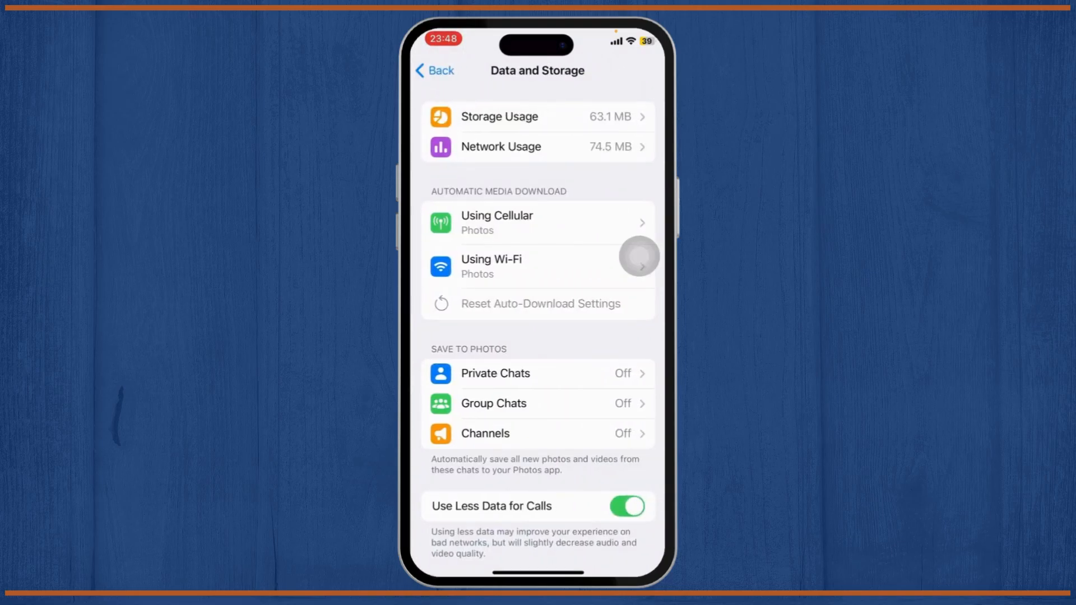
Step: View Storage Usage and scroll through the cached-media chart and categories
left_click(537, 116)
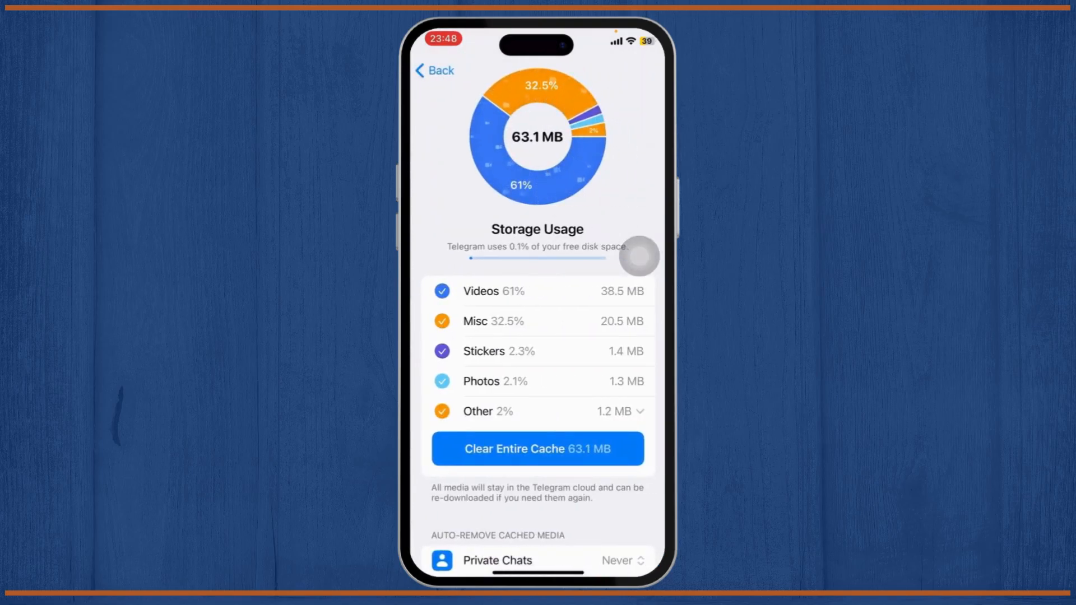
scroll("down", 3)
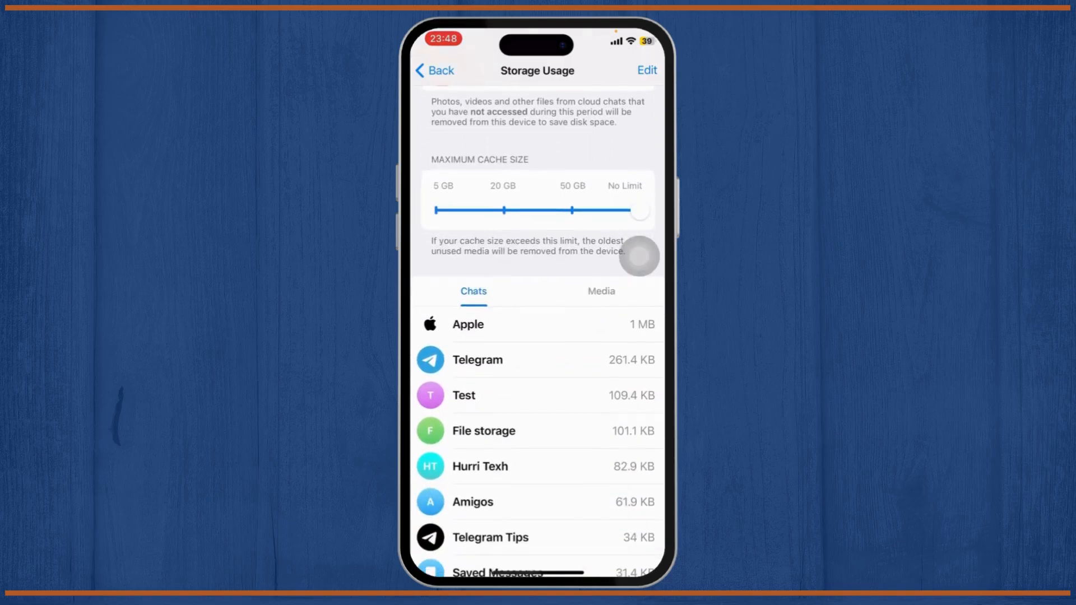
scroll("up", 3)
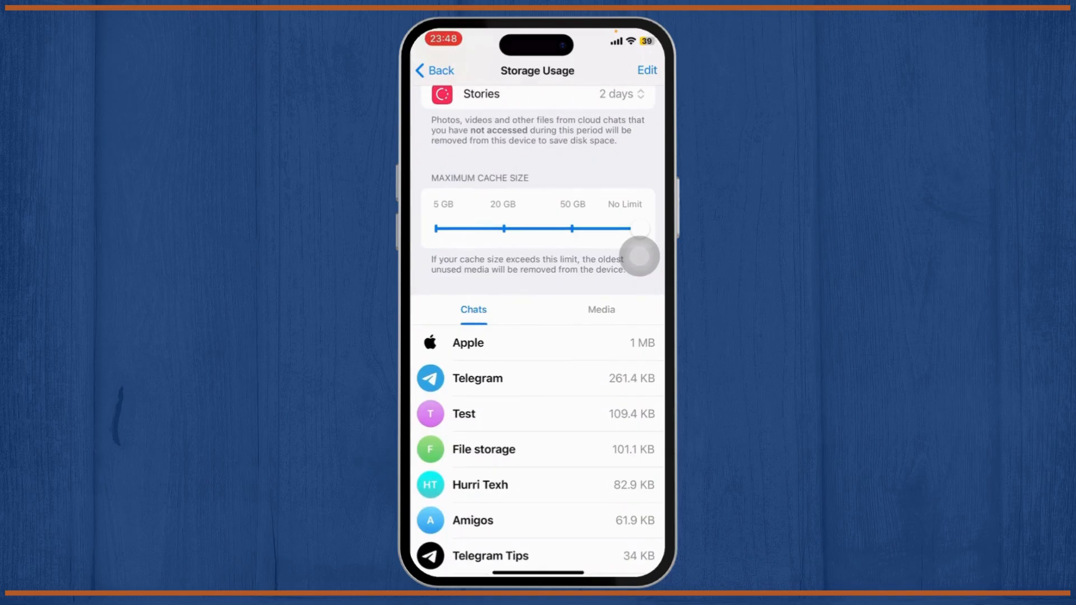
scroll("up", 3)
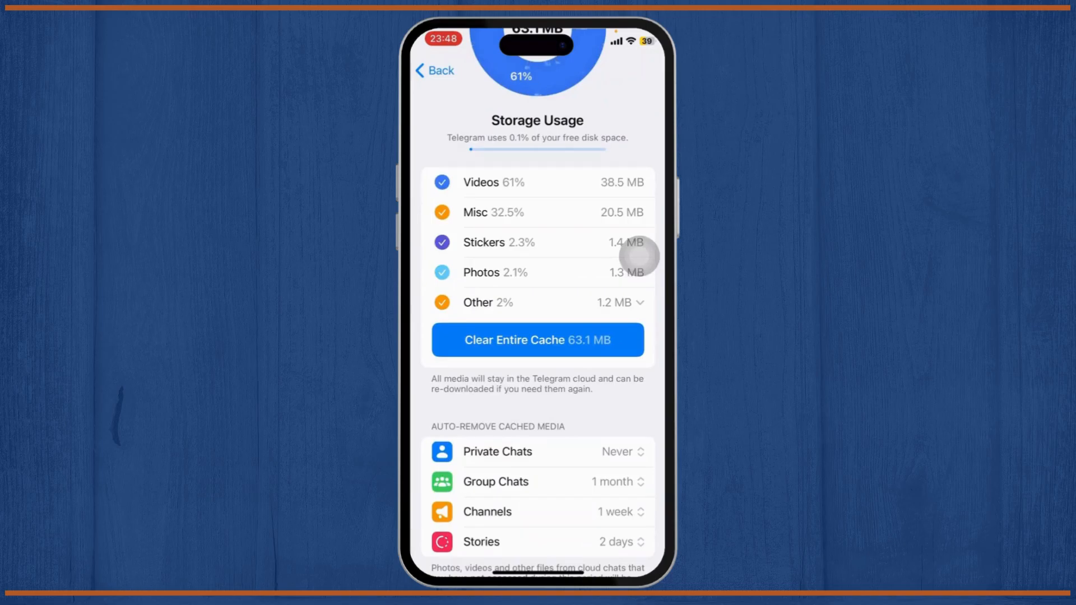
scroll("down", 3)
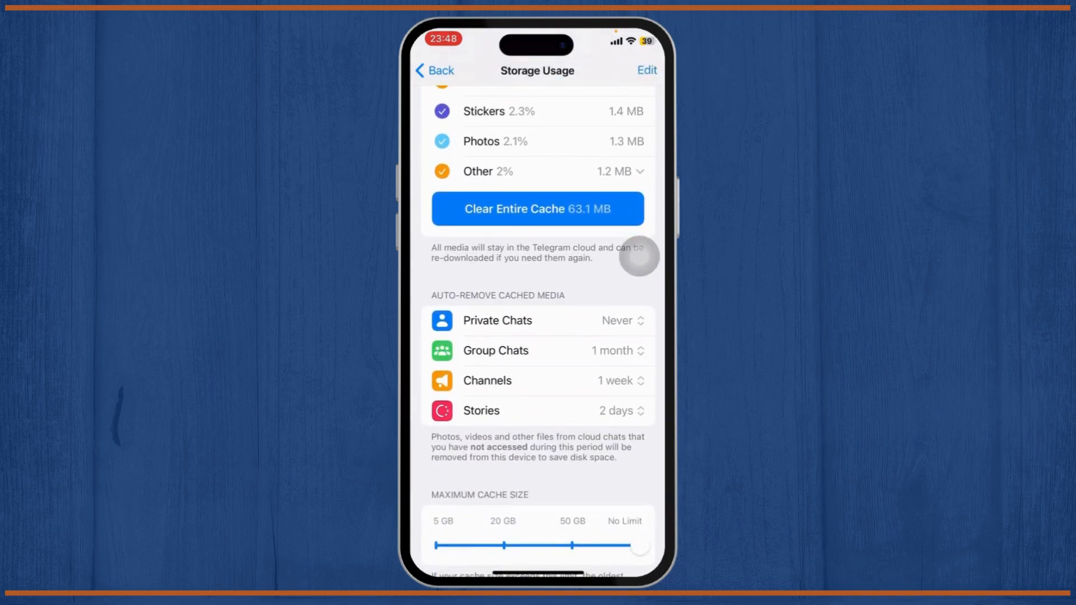
Step: Check the per-chat storage sizes, then return to the main Settings list
left_click(645, 69)
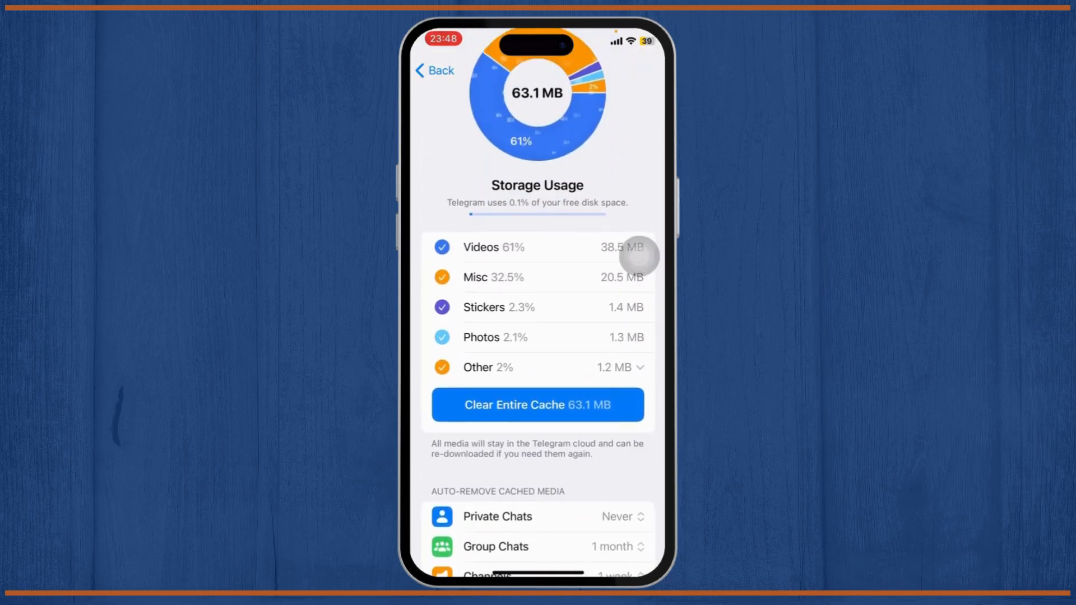
scroll("down", 3)
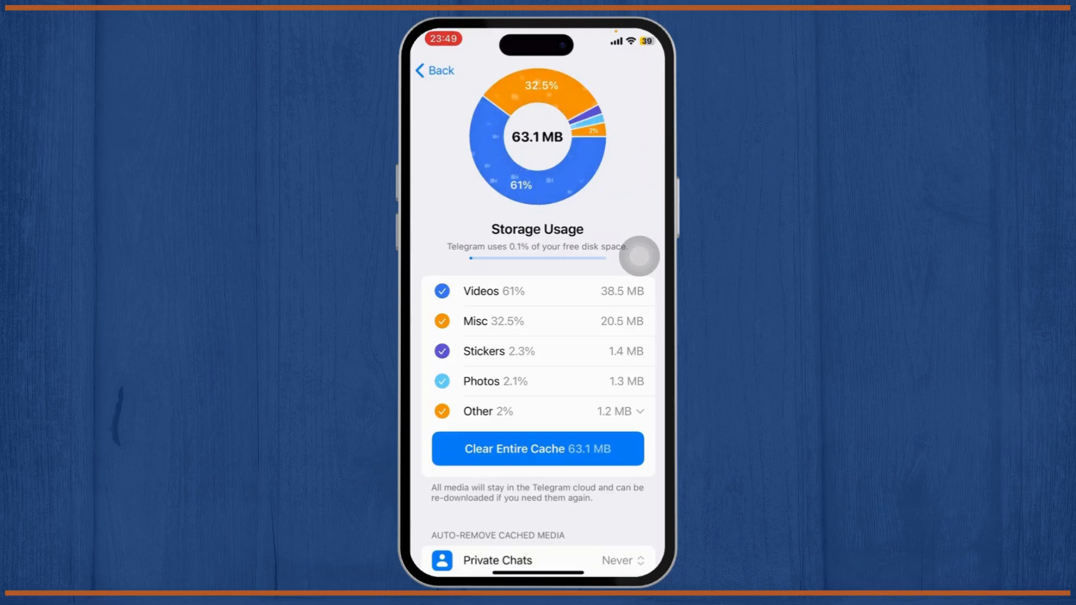
left_click(435, 70)
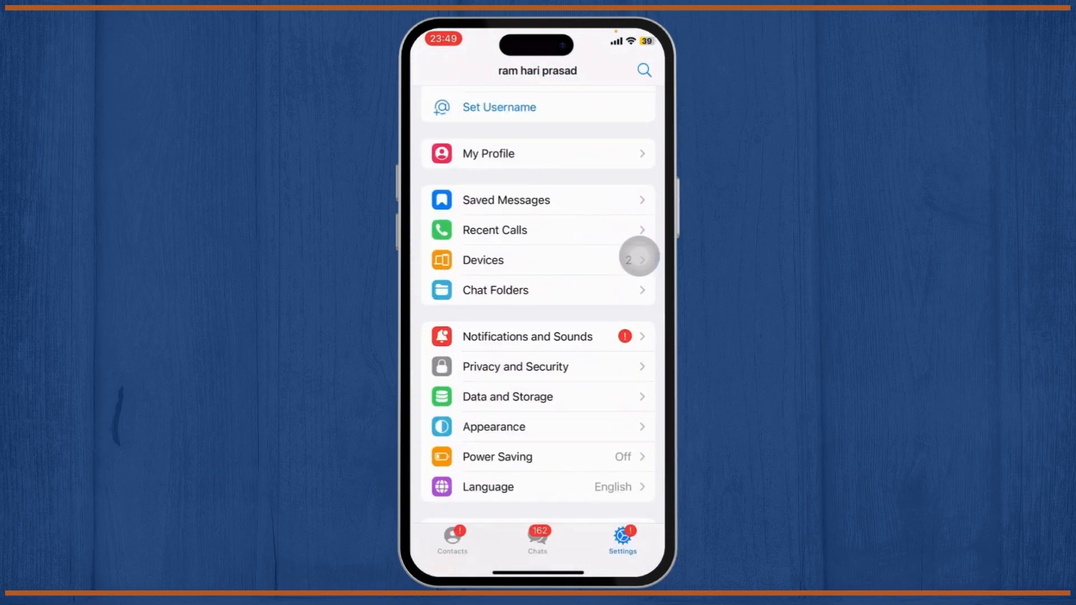